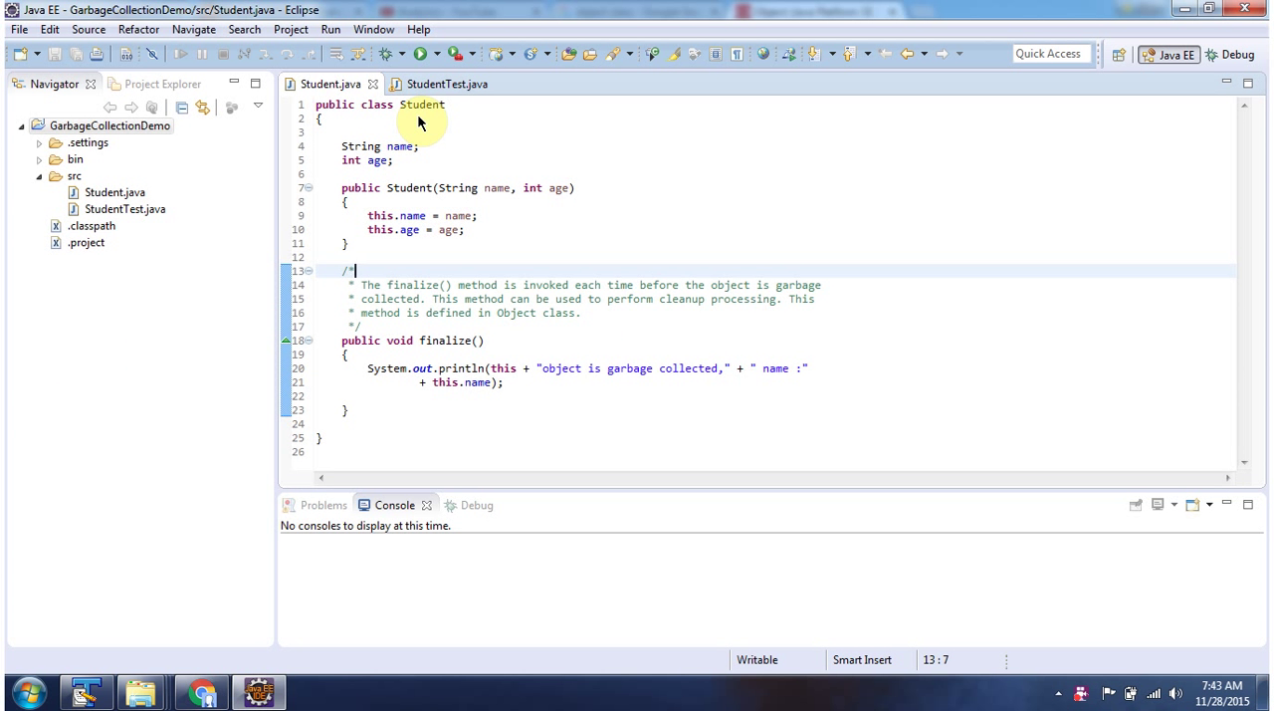
{"action": "mouse_move", "coordinate": [422, 153]}
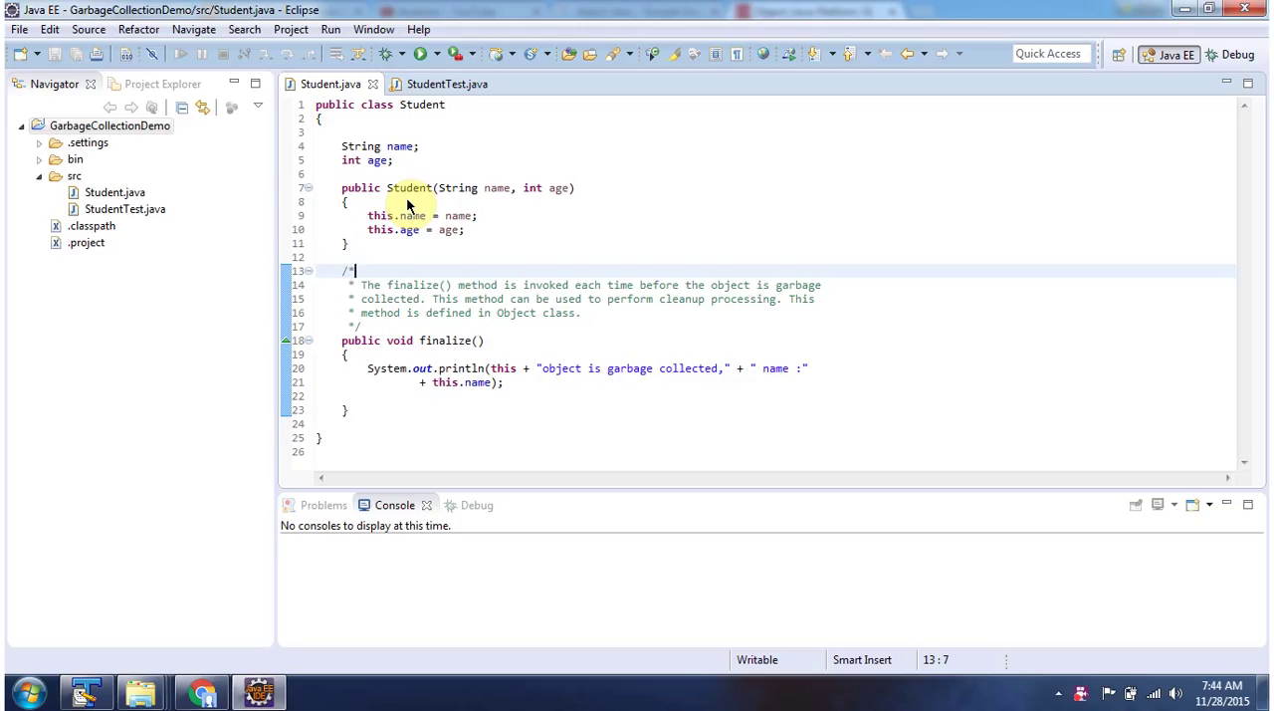
{"action": "mouse_move", "coordinate": [528, 215]}
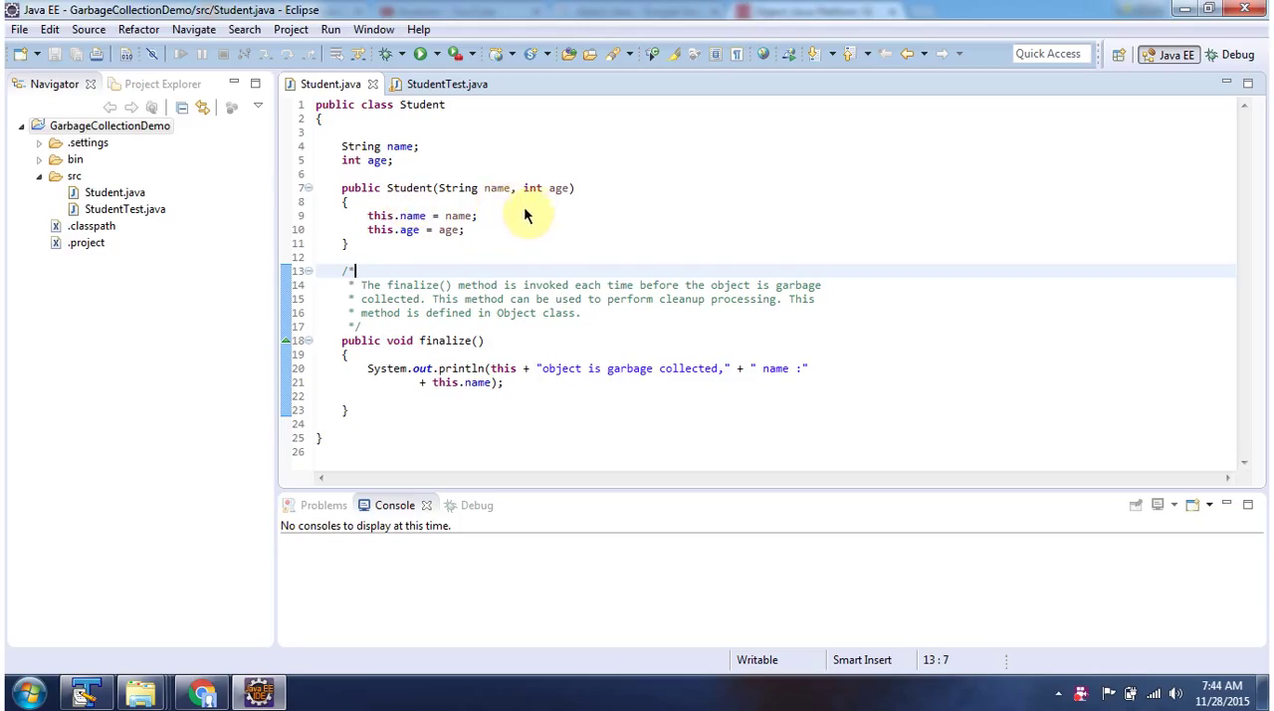
{"action": "mouse_move", "coordinate": [416, 196]}
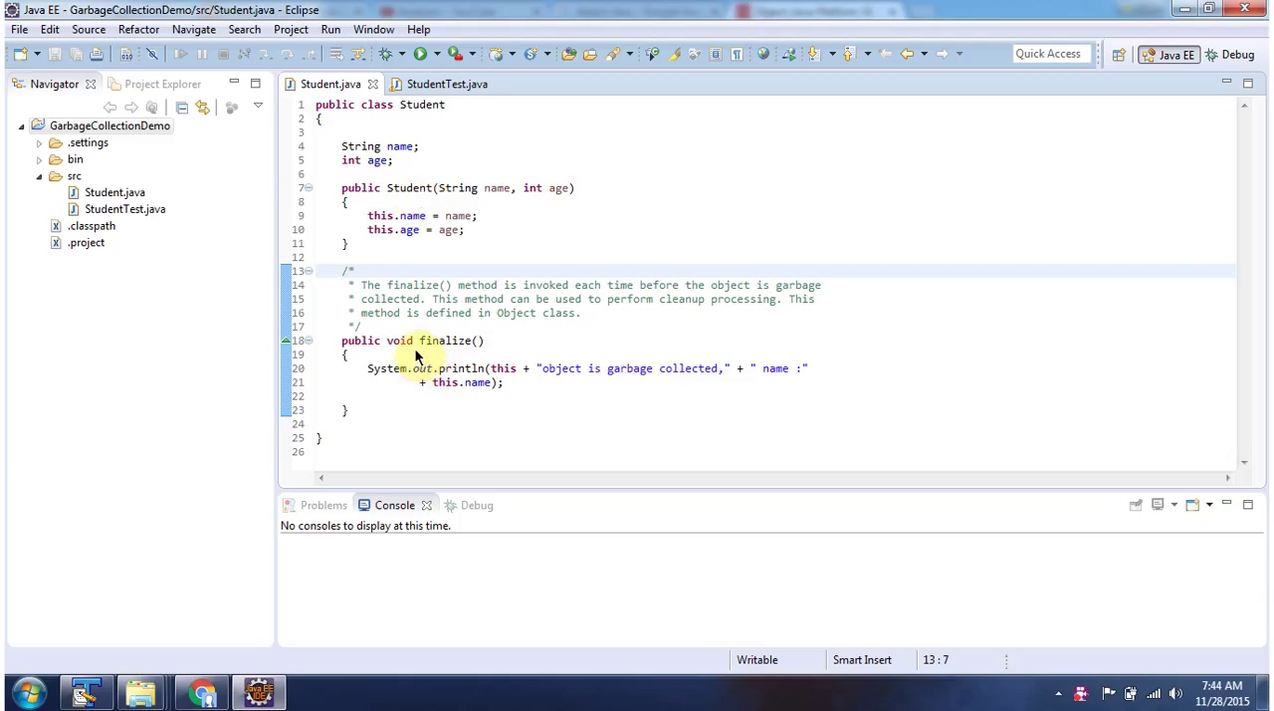
{"action": "mouse_move", "coordinate": [468, 357]}
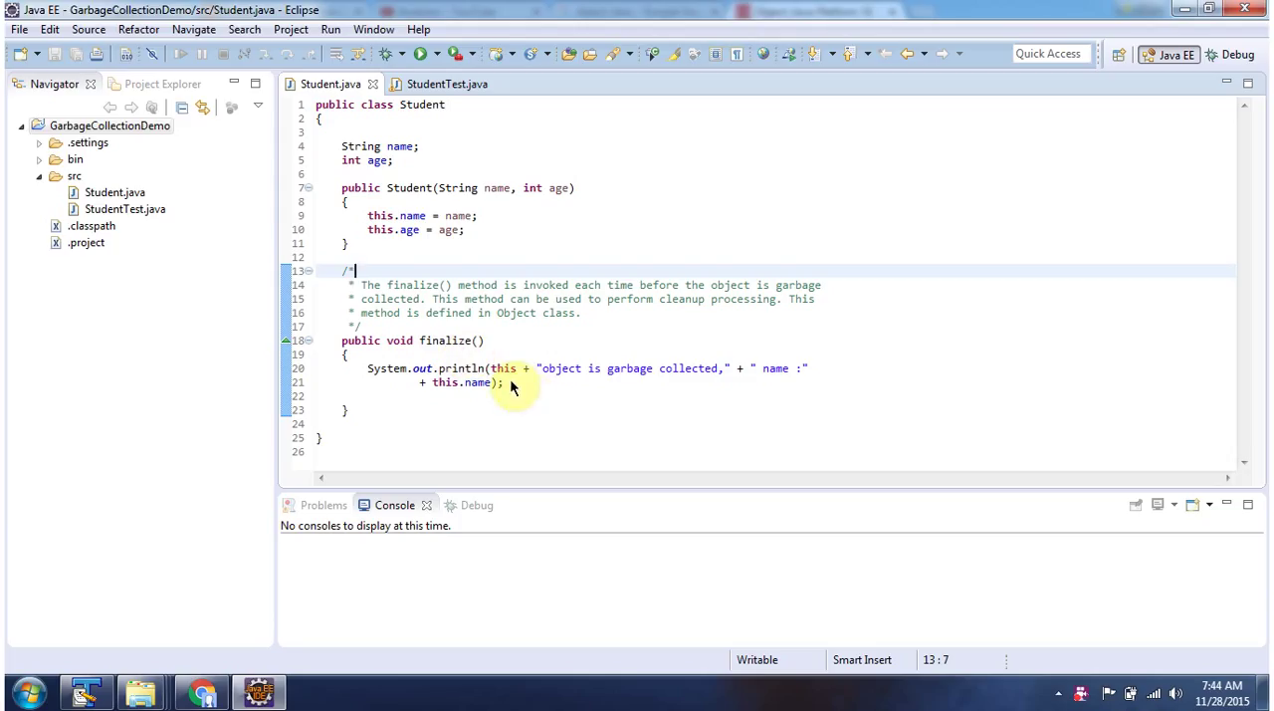
{"action": "mouse_move", "coordinate": [588, 383]}
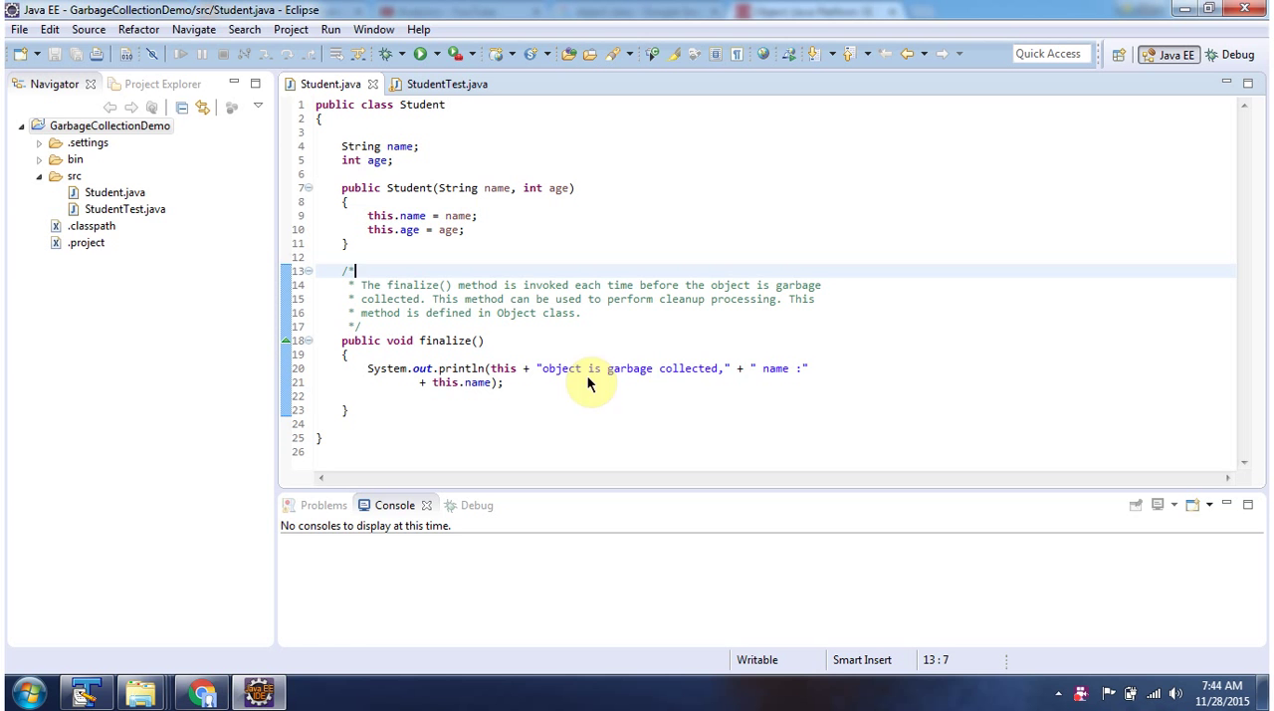
{"action": "mouse_move", "coordinate": [674, 387]}
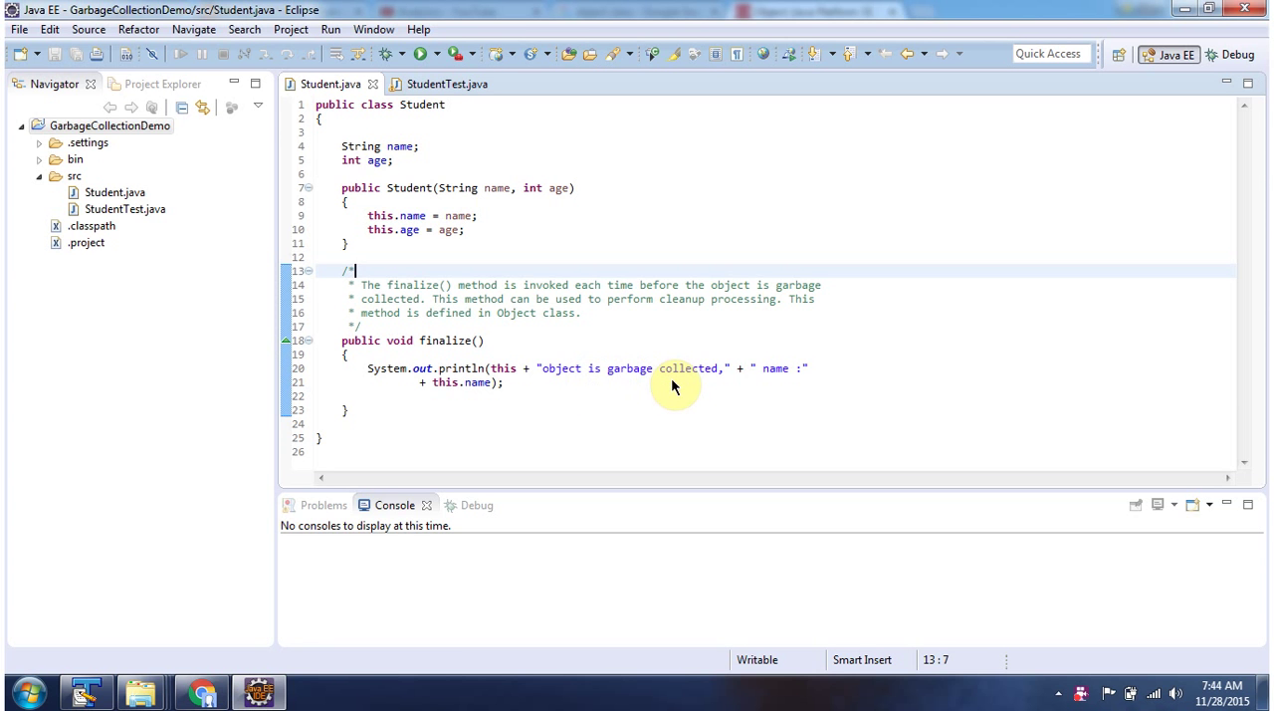
Switch the editor to StudentTest.java, which creates two Student objects and calls System.gc()
{"action": "left_click", "coordinate": [441, 83]}
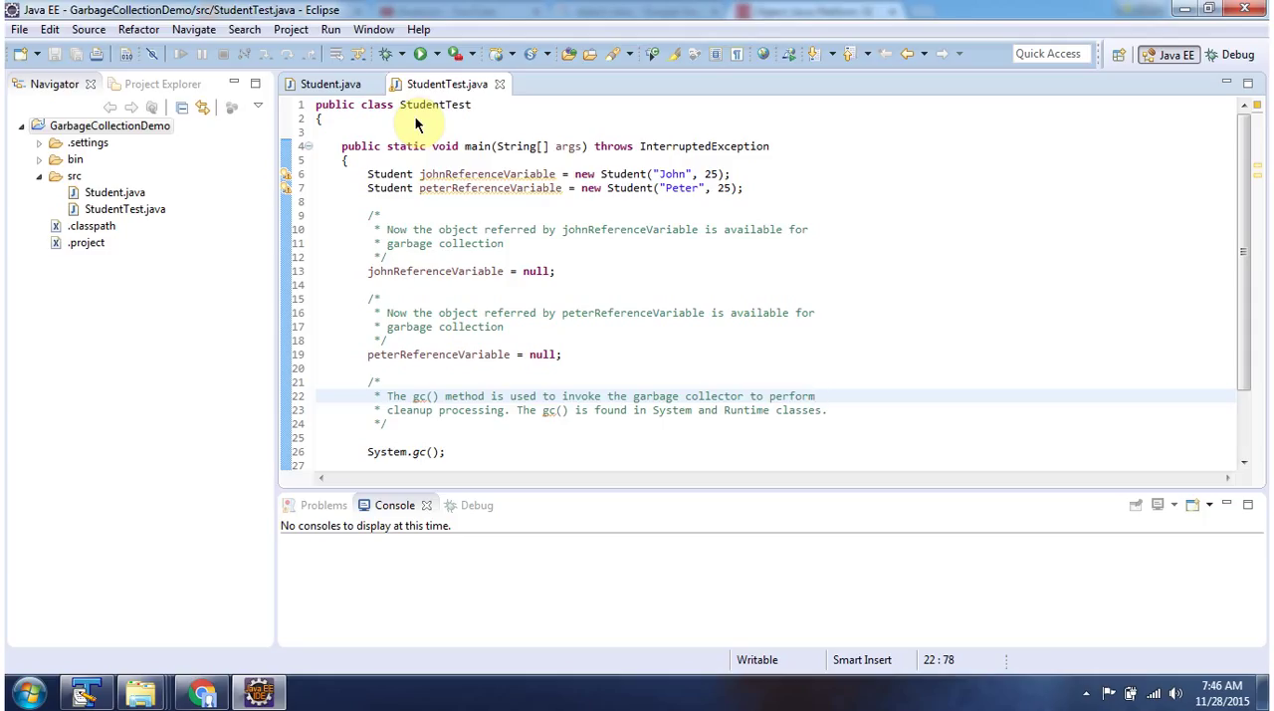
{"action": "mouse_move", "coordinate": [476, 146]}
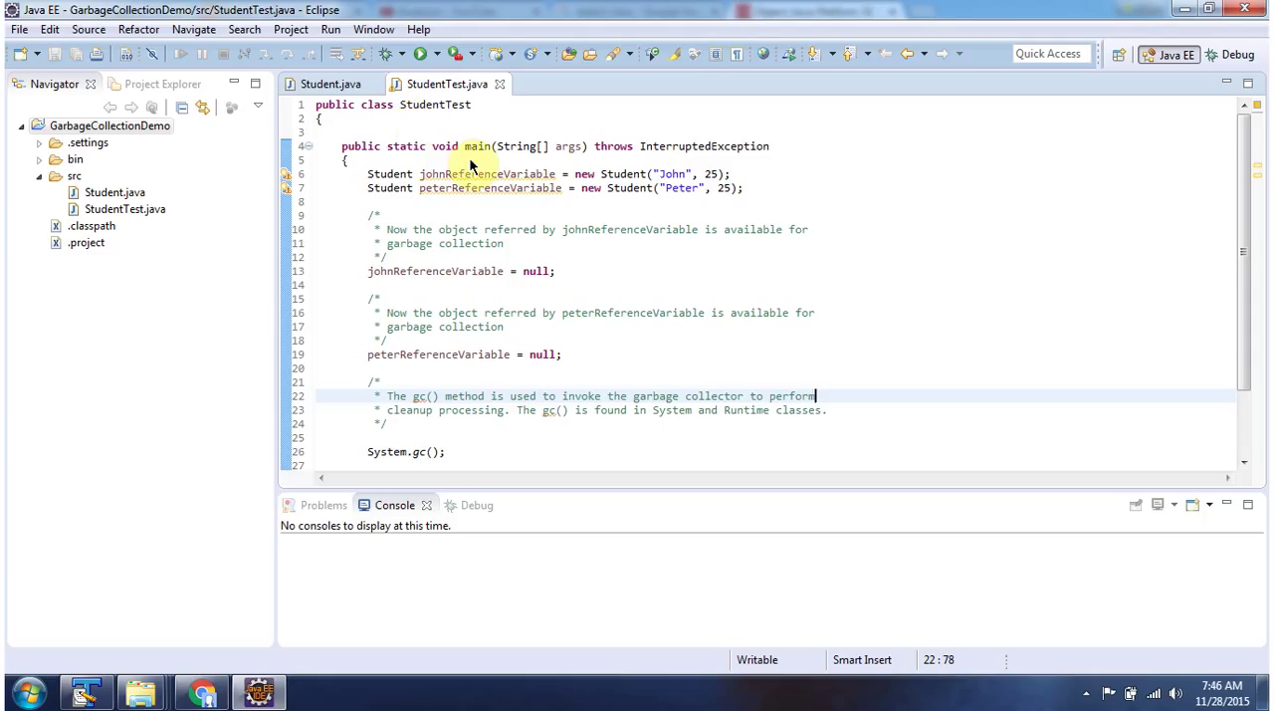
{"action": "mouse_move", "coordinate": [450, 119]}
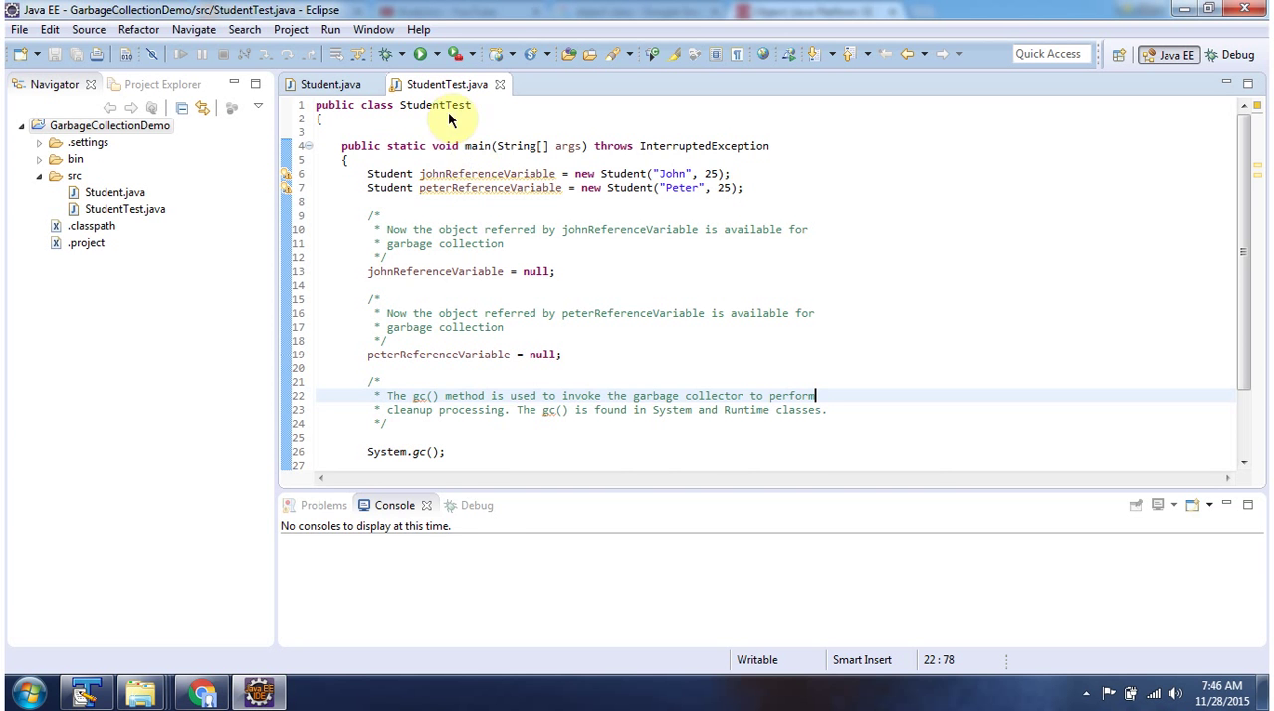
Run StudentTest as a Java application to print John's and Peter's finalize messages
{"action": "left_click", "coordinate": [420, 54]}
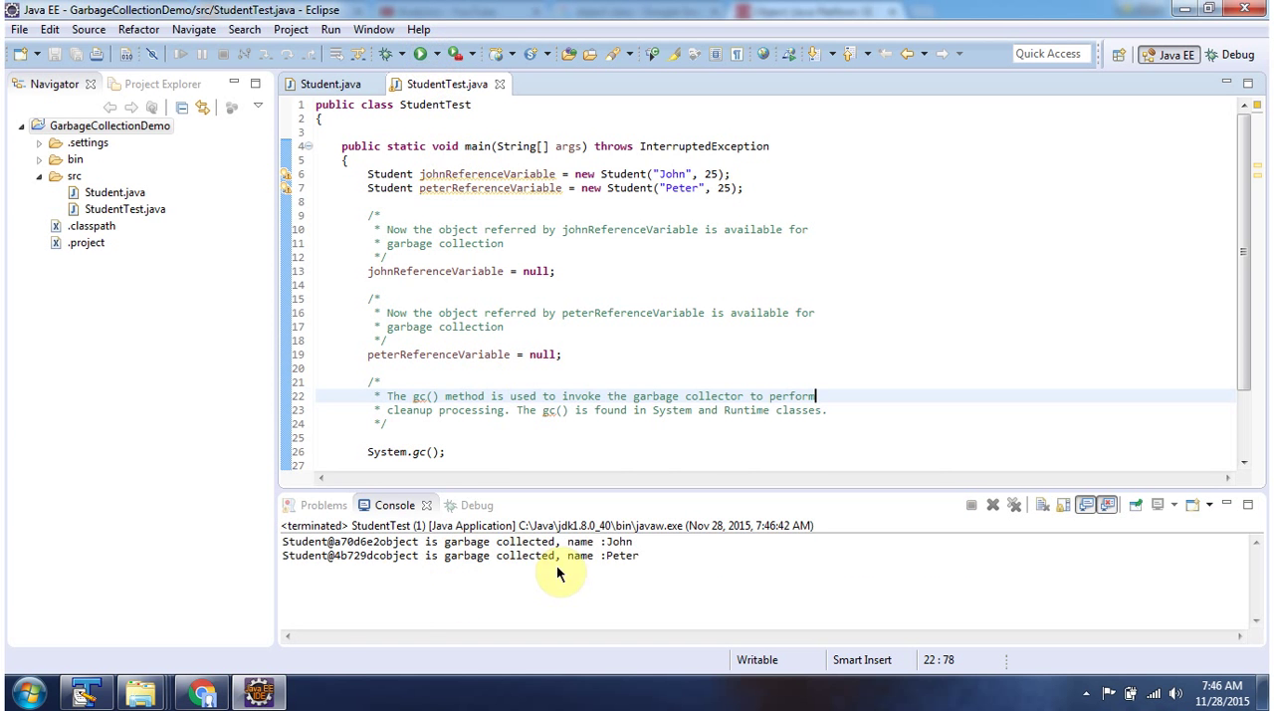
{"action": "mouse_move", "coordinate": [623, 567]}
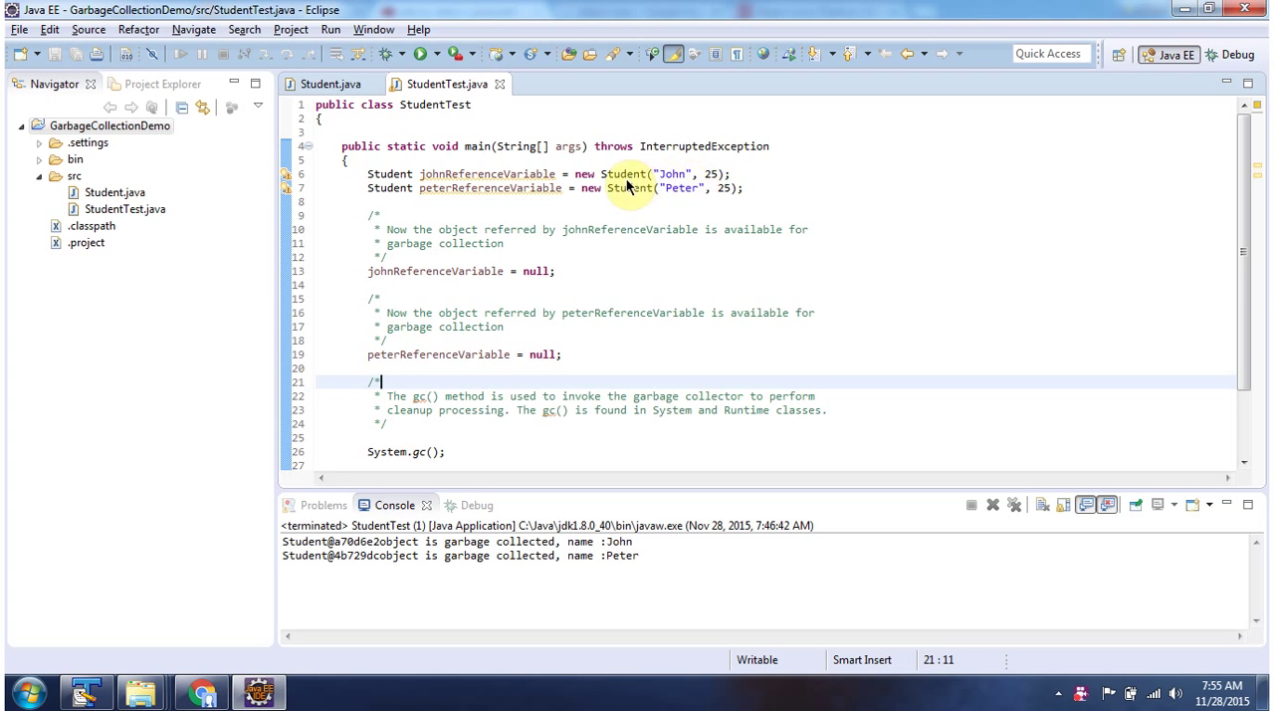
{"action": "mouse_move", "coordinate": [680, 188]}
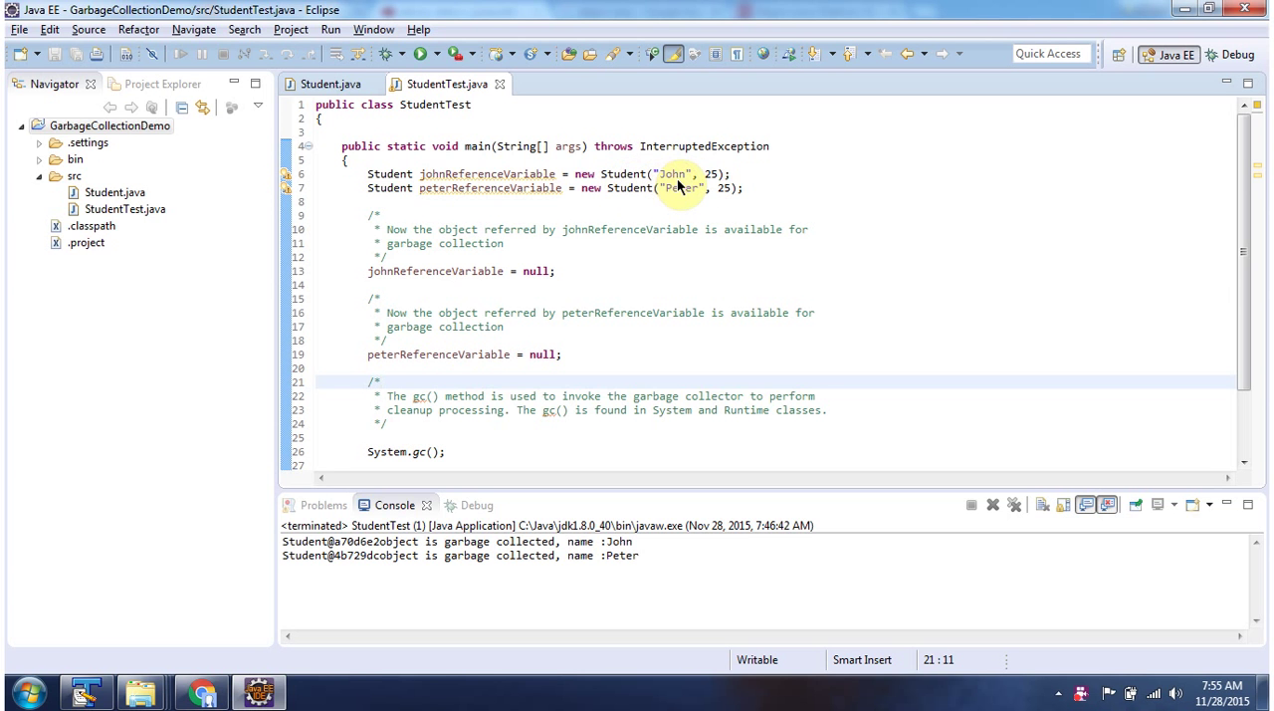
{"action": "mouse_move", "coordinate": [461, 188]}
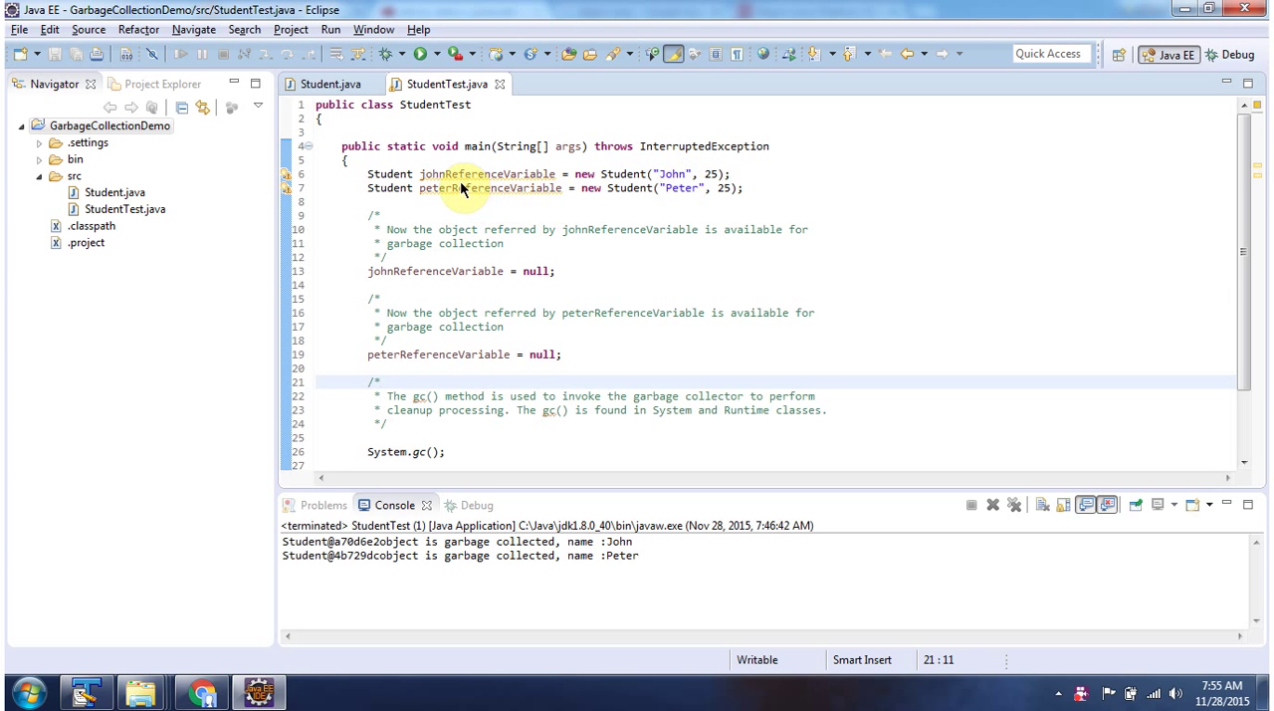
{"action": "mouse_move", "coordinate": [602, 201]}
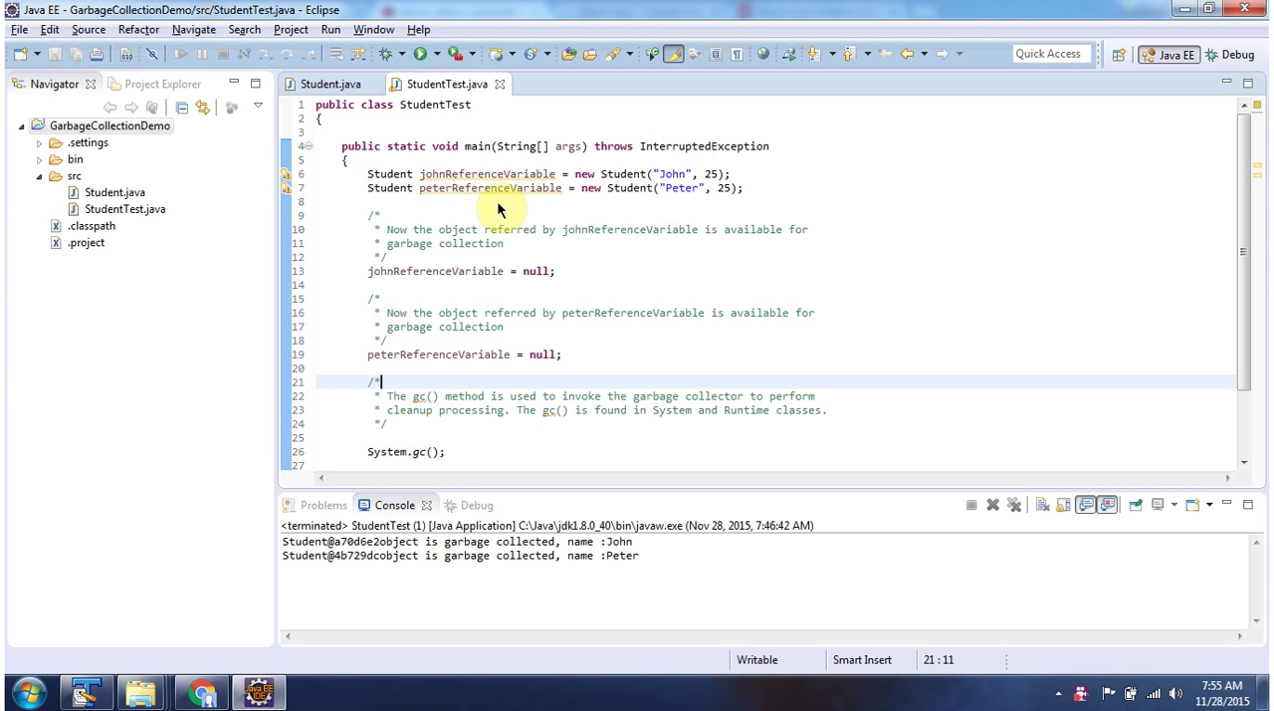
{"action": "mouse_move", "coordinate": [535, 206]}
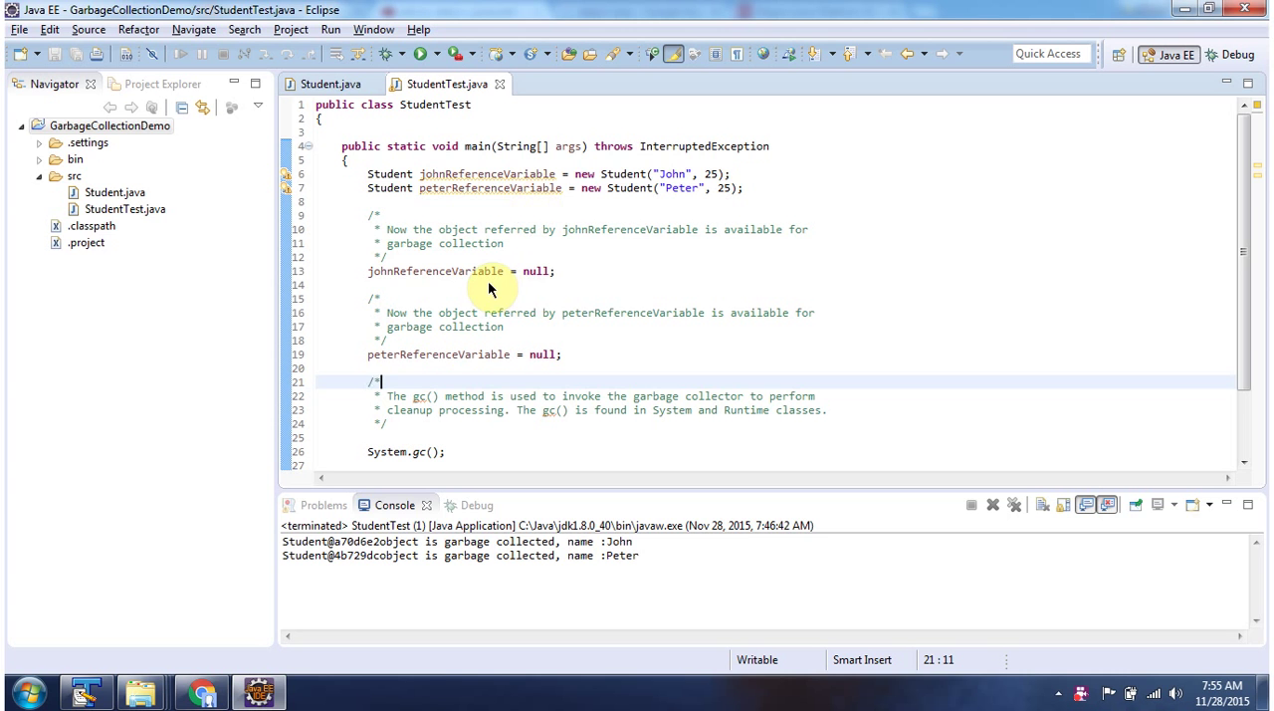
{"action": "mouse_move", "coordinate": [537, 269]}
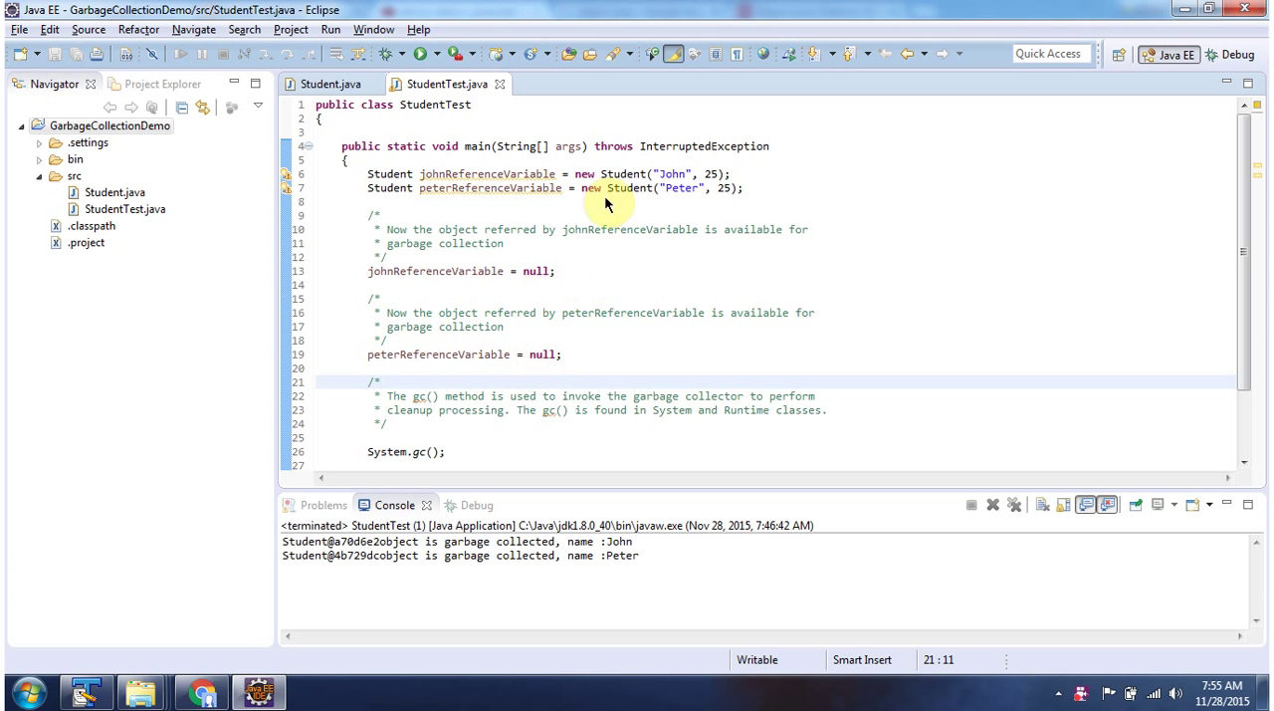
{"action": "mouse_move", "coordinate": [614, 206]}
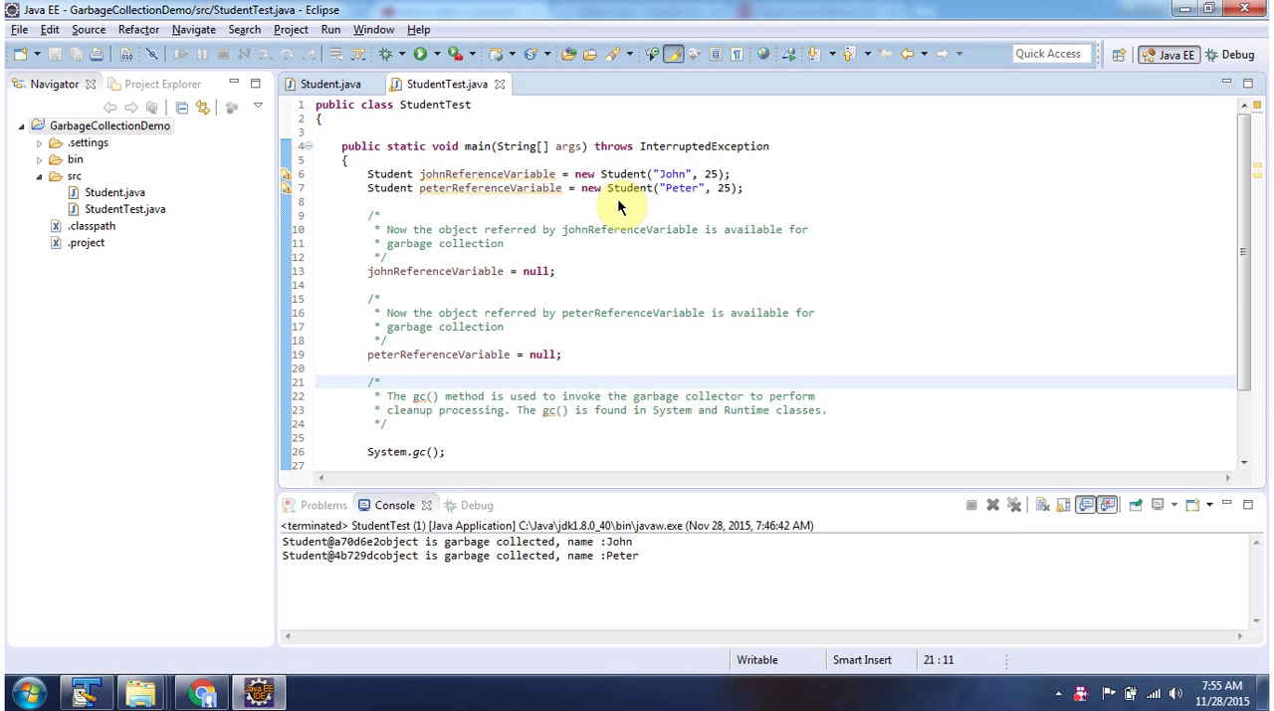
{"action": "mouse_move", "coordinate": [559, 354]}
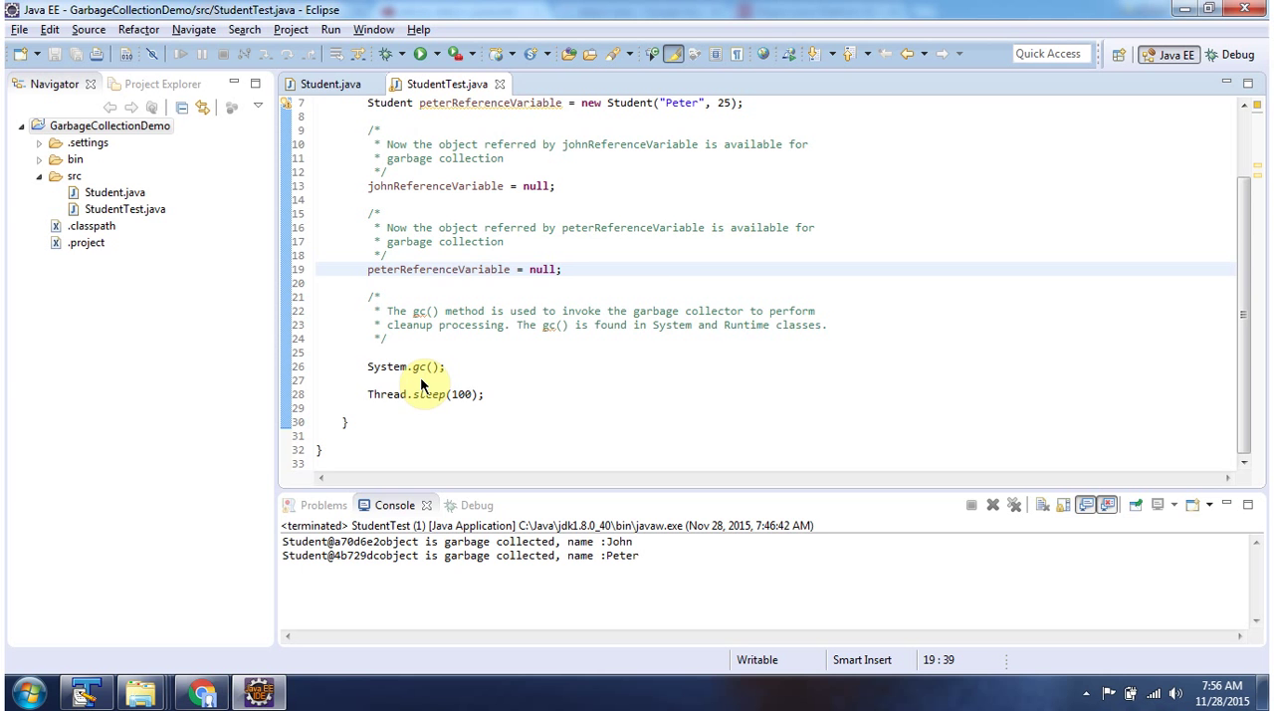
Return to the Student.java editor showing the finalize() method
{"action": "left_click", "coordinate": [324, 84]}
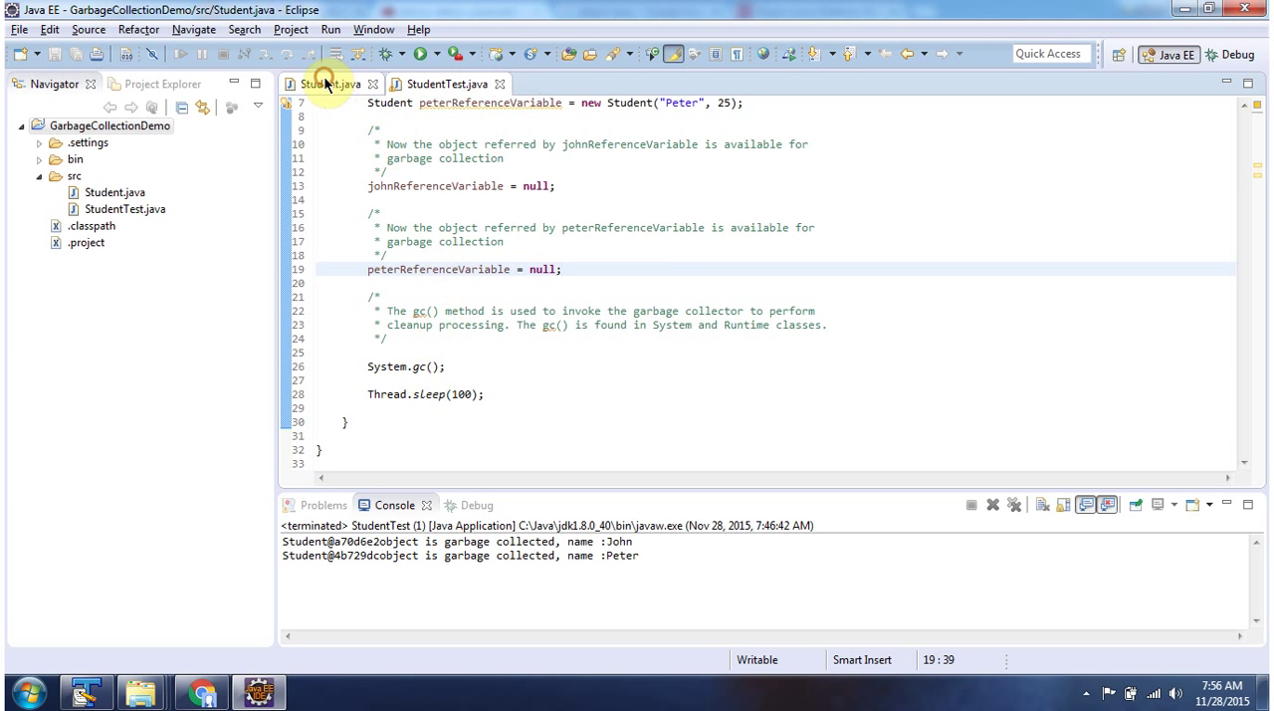
{"action": "left_click", "coordinate": [324, 84]}
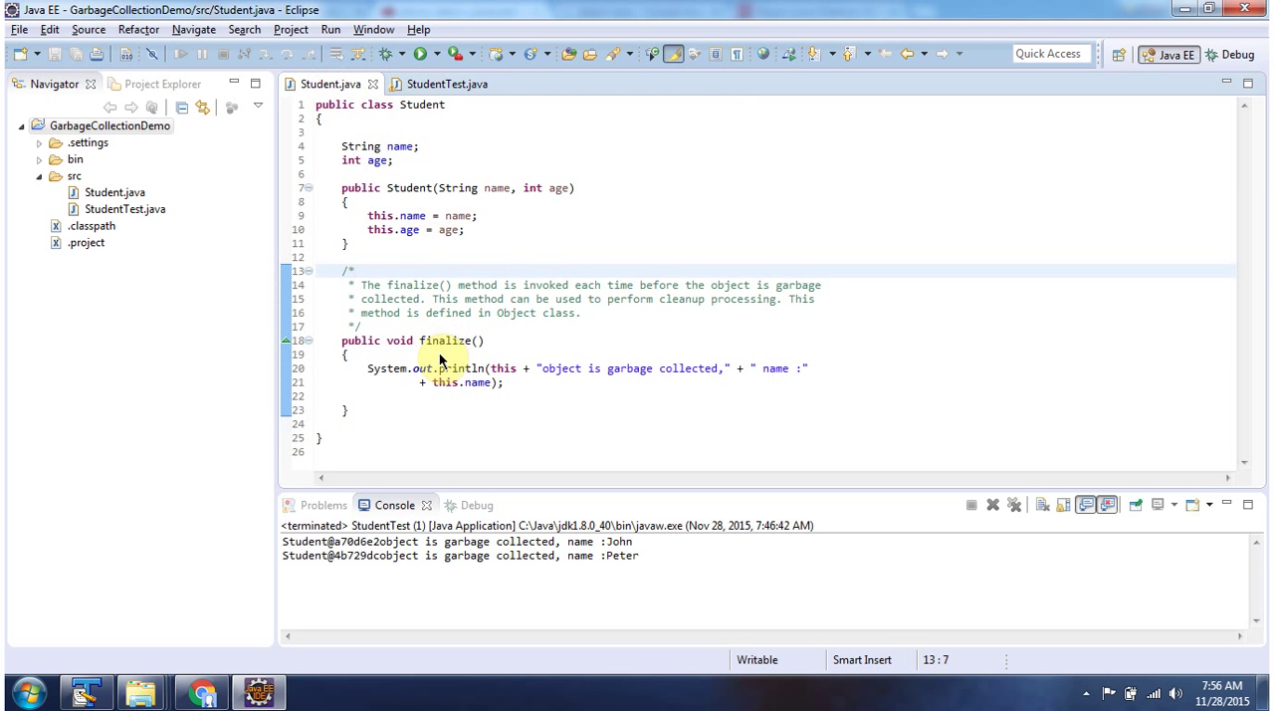